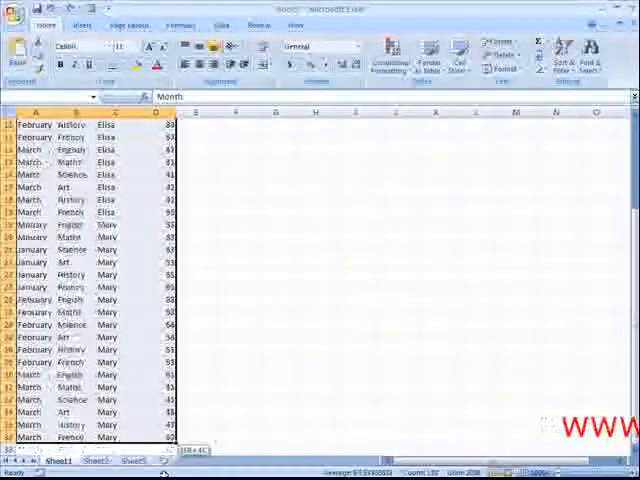
Show the Insert ribbon commands above the Month, Subject, Student and Score data
scroll("down", 3)
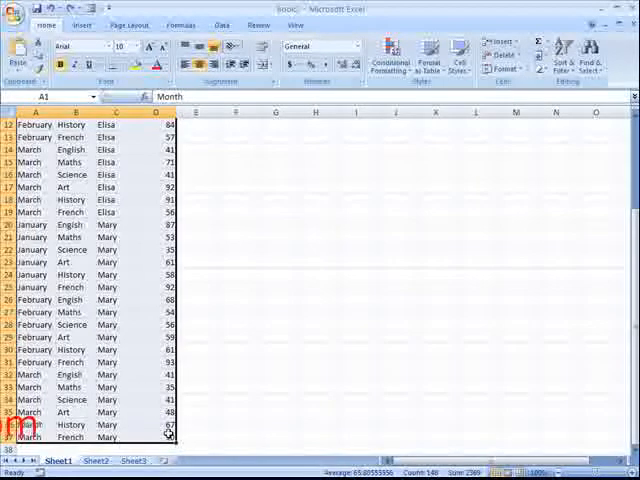
left_click(82, 24)
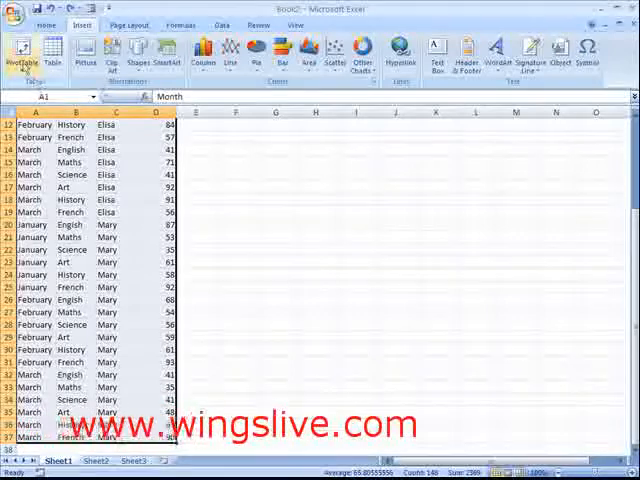
Start a PivotTable so the dialog picks up the full data range for a new worksheet
left_click(20, 56)
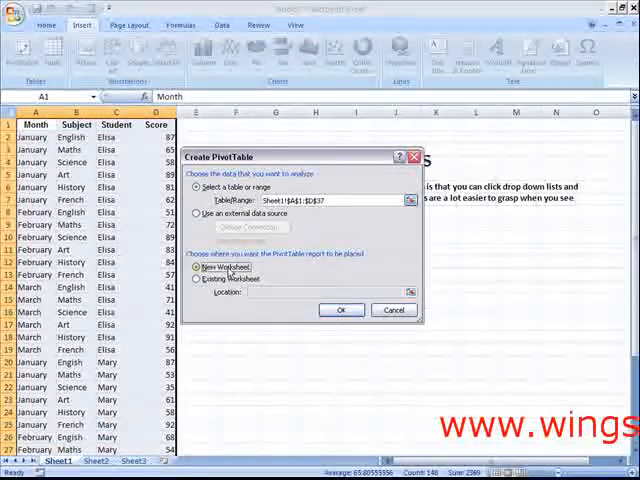
Place the empty PivotTable on a new worksheet with Month, Subject, Student and Score fields listed
left_click(340, 308)
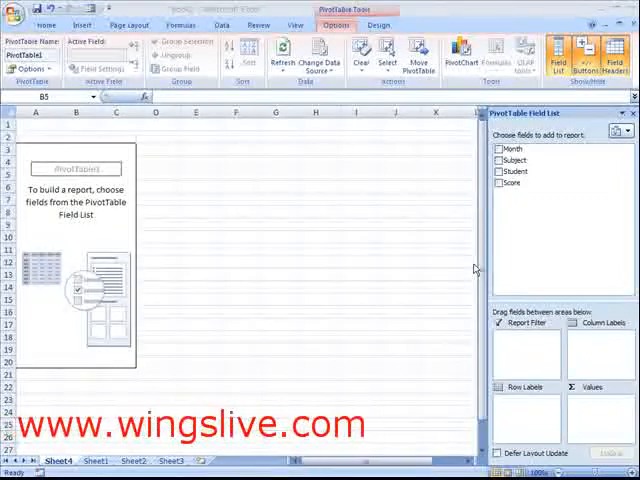
mouse_move(468, 268)
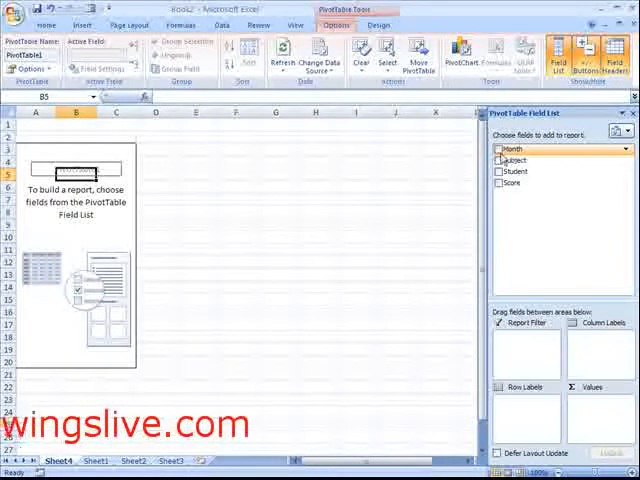
Add the remaining fields and Sum of Score to the report, then move a field to the Report Filter area
left_click(500, 172)
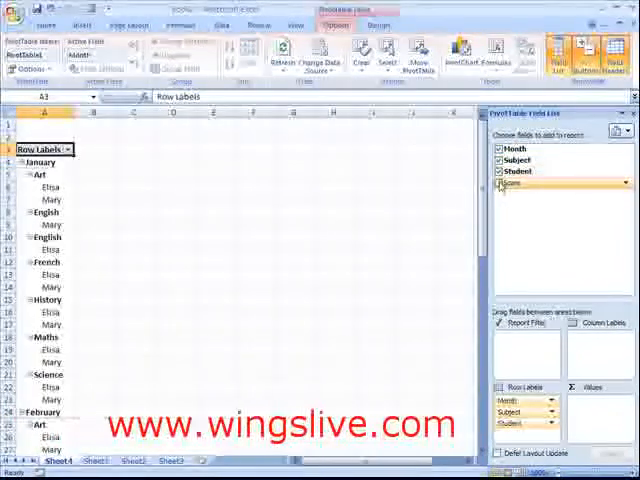
left_click(500, 184)
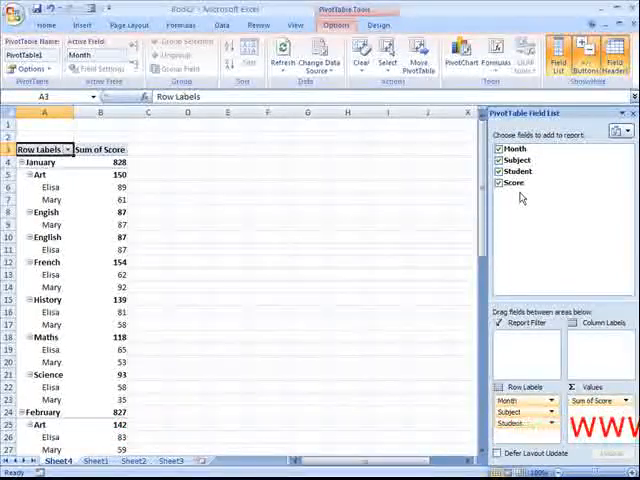
left_click_drag(512, 184, 524, 348)
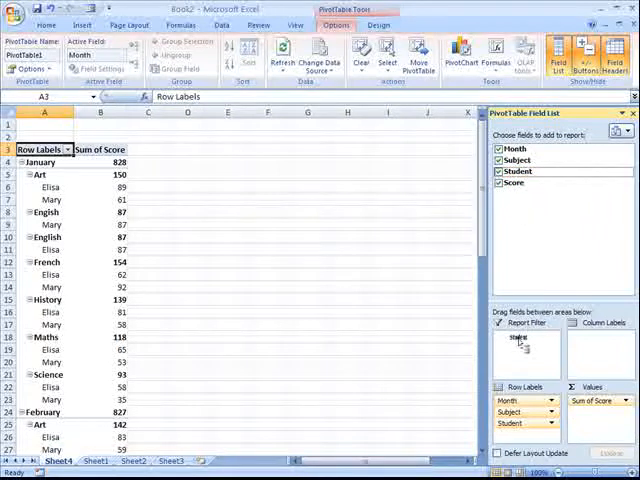